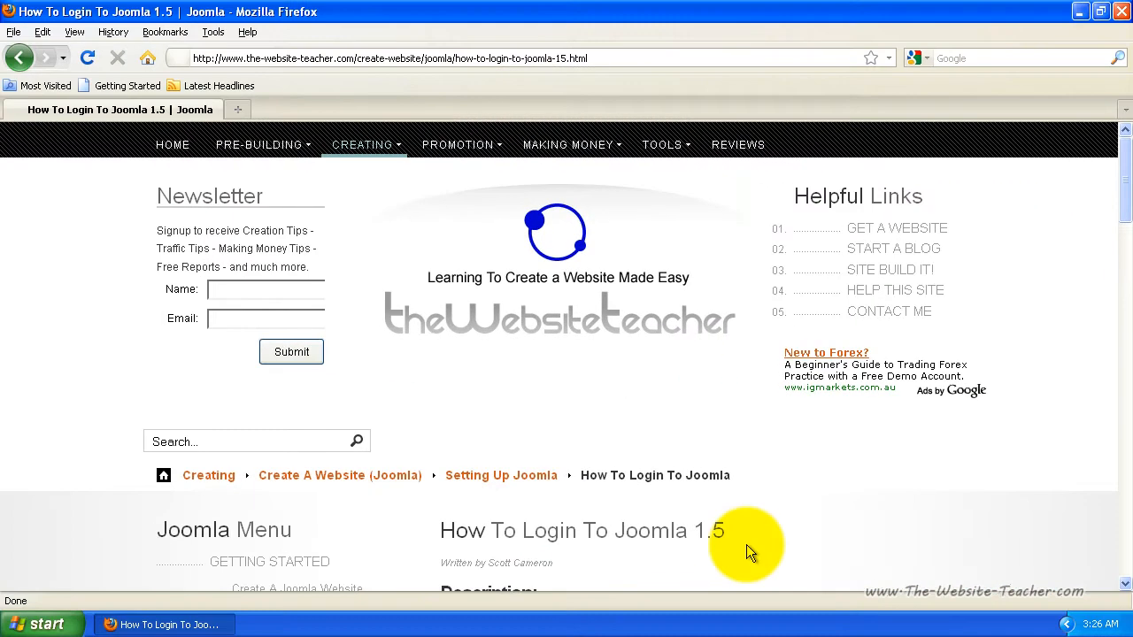
mouse_move(757, 545)
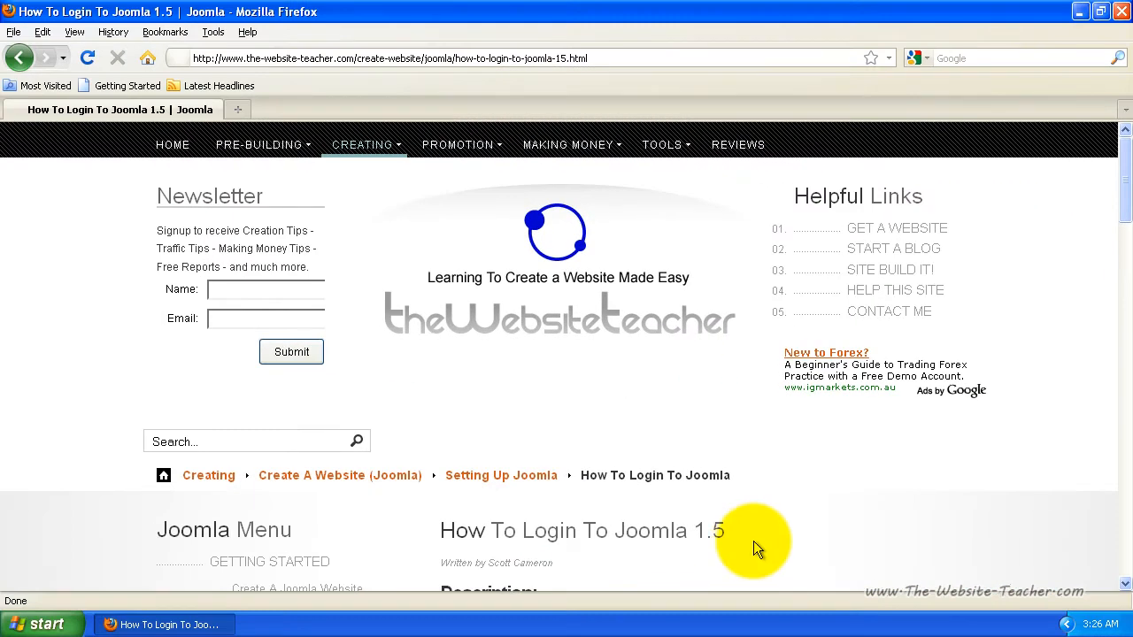
mouse_move(726, 563)
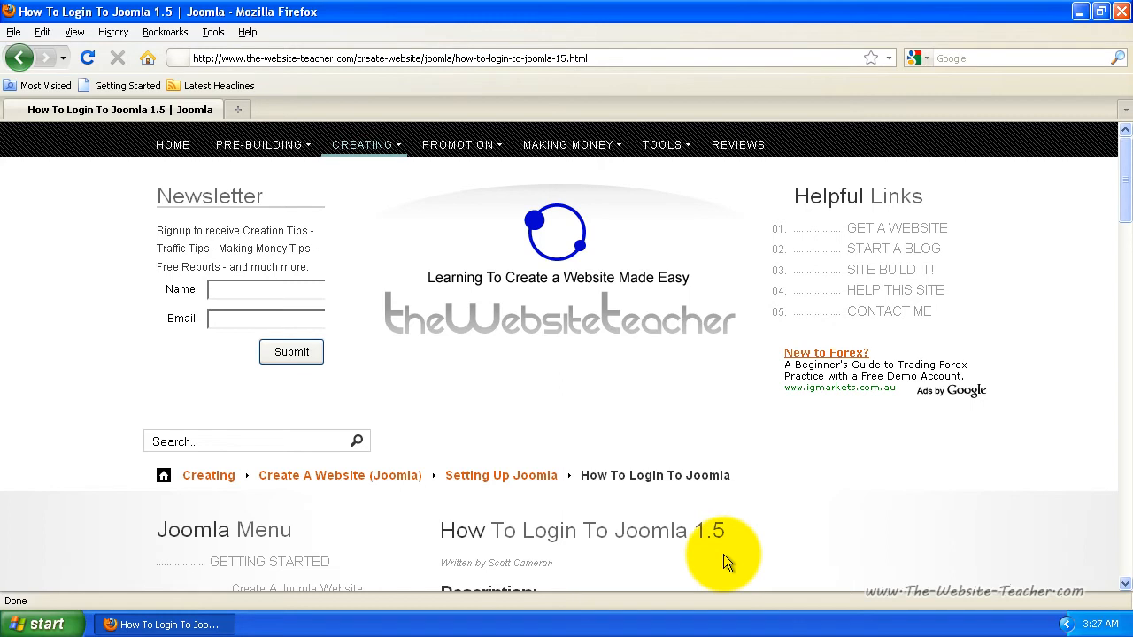
- Scroll the tutorial to the Step By Step Guide showing Step 1's address ending in /administrator/
scroll("down", 3)
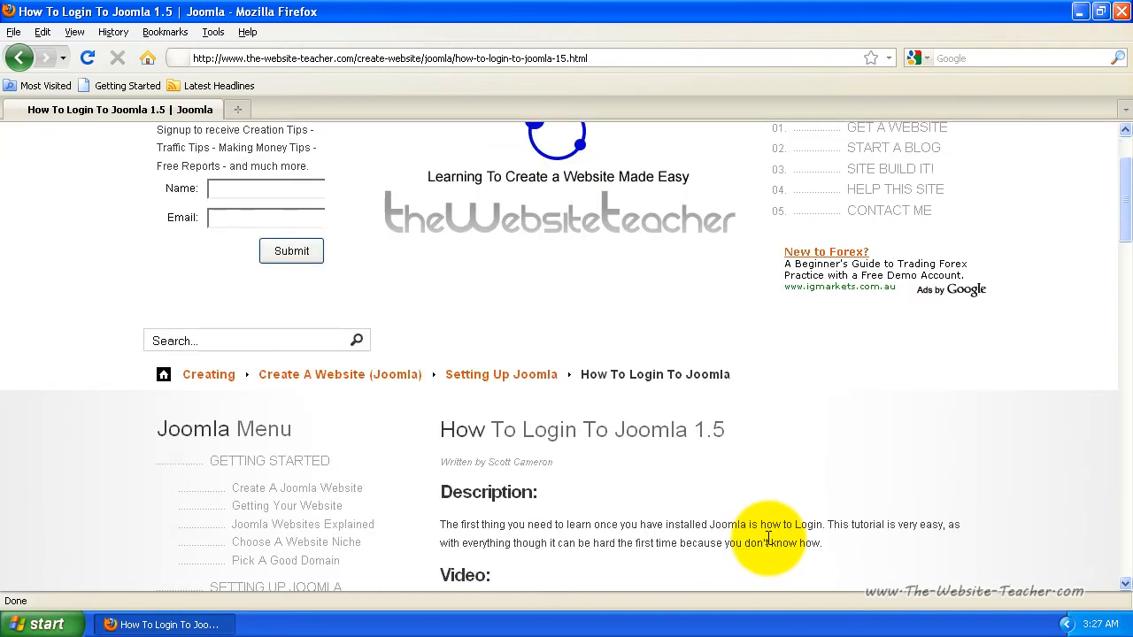
scroll("down", 3)
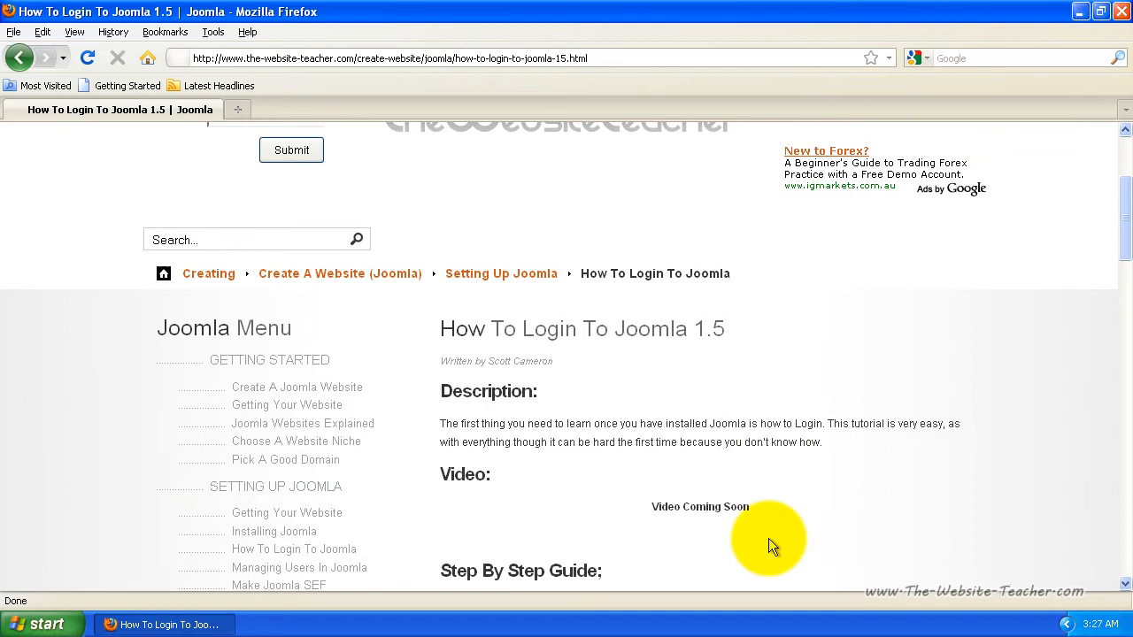
scroll("down", 3)
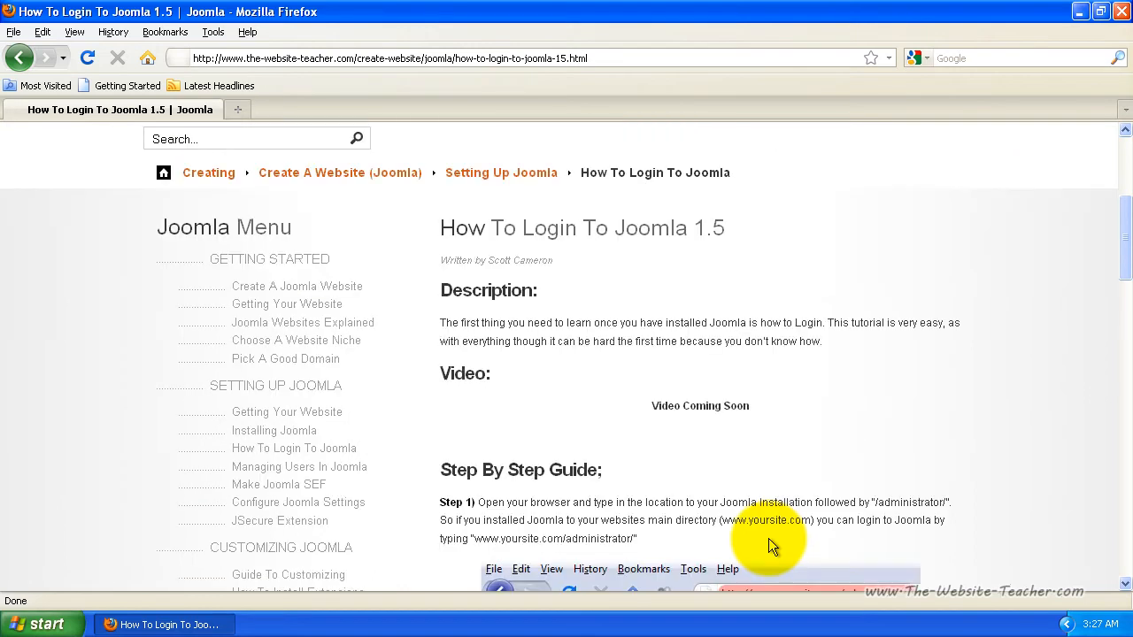
mouse_move(806, 492)
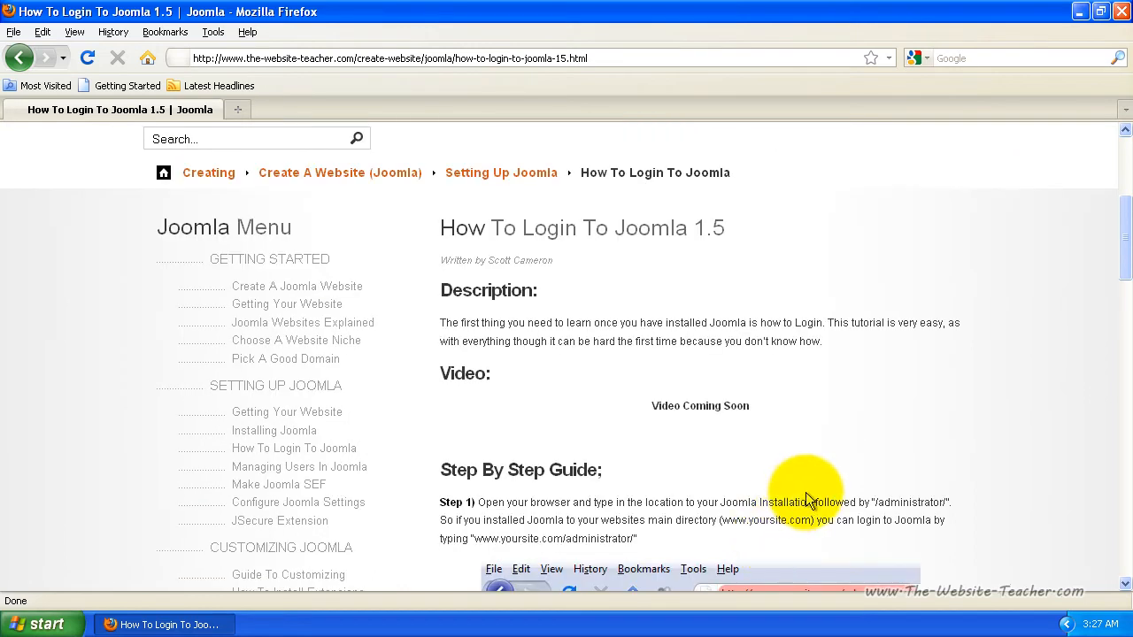
scroll("down", 3)
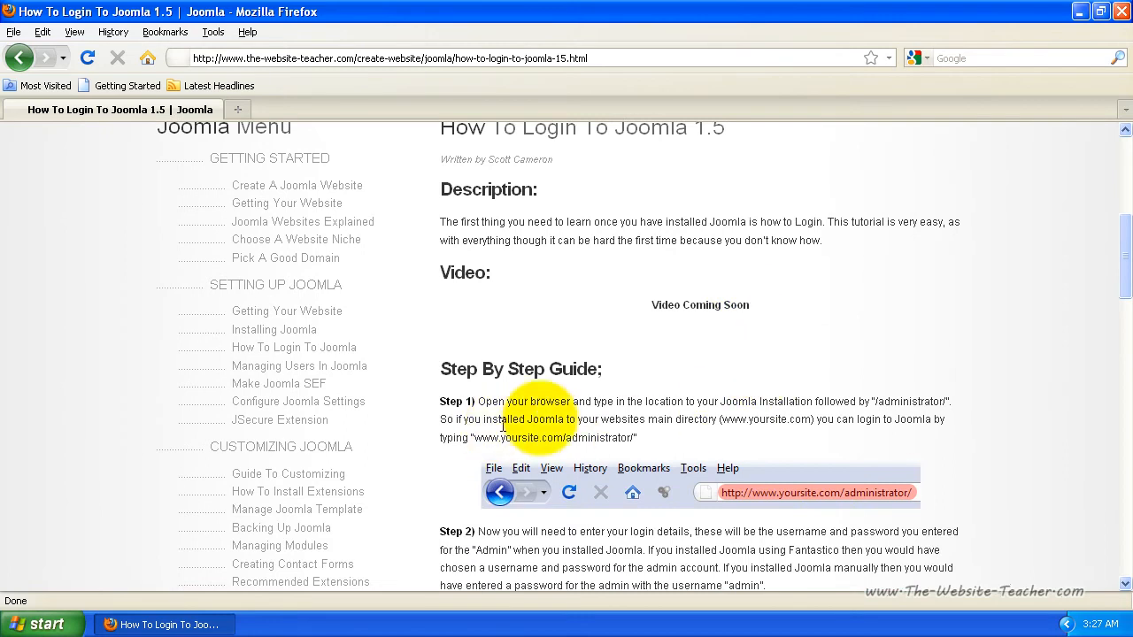
scroll("down", 3)
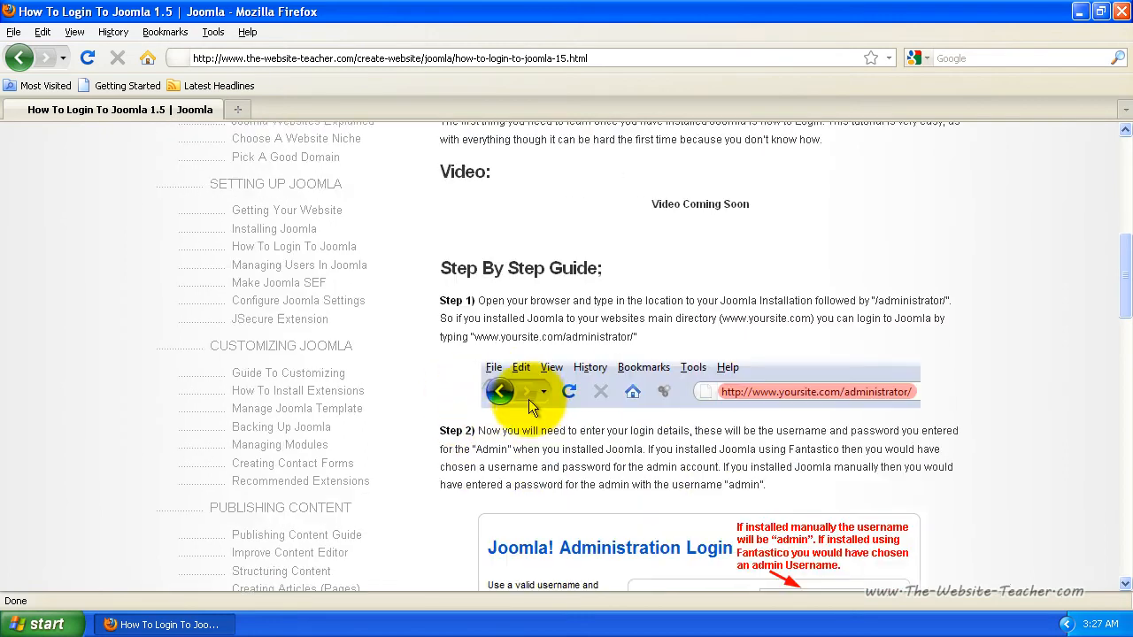
scroll("up", 3)
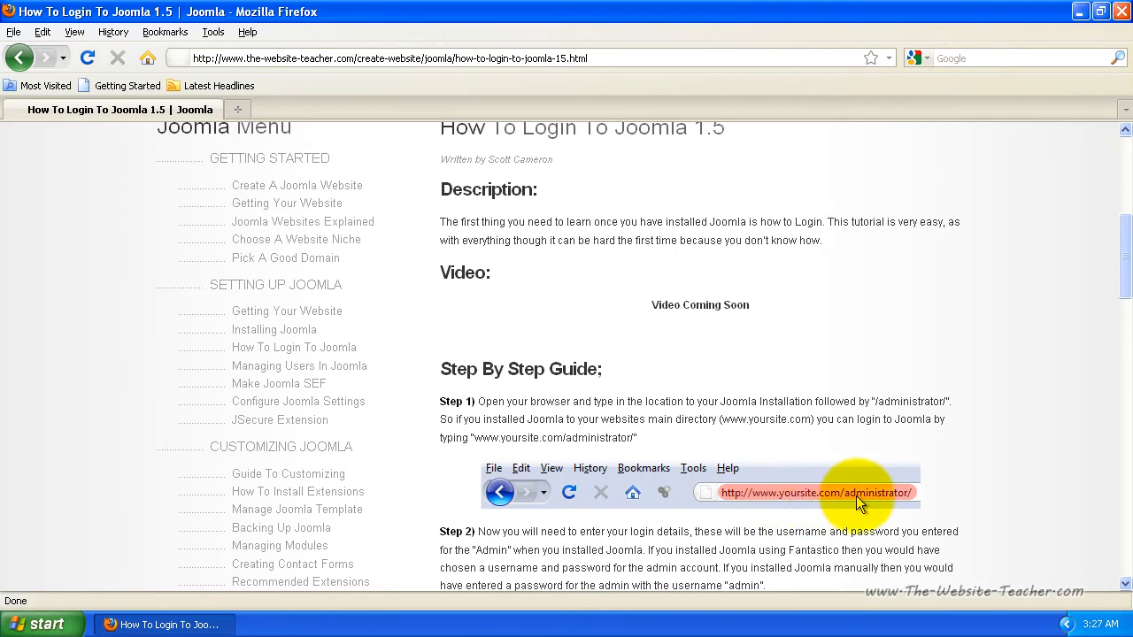
mouse_move(854, 507)
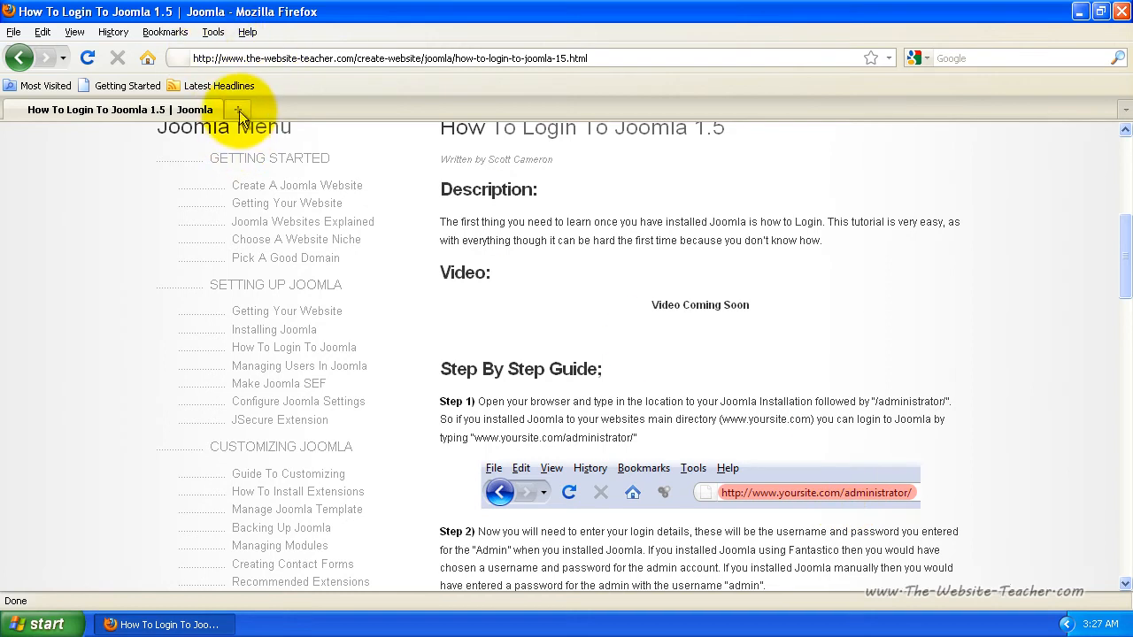
left_click(237, 110)
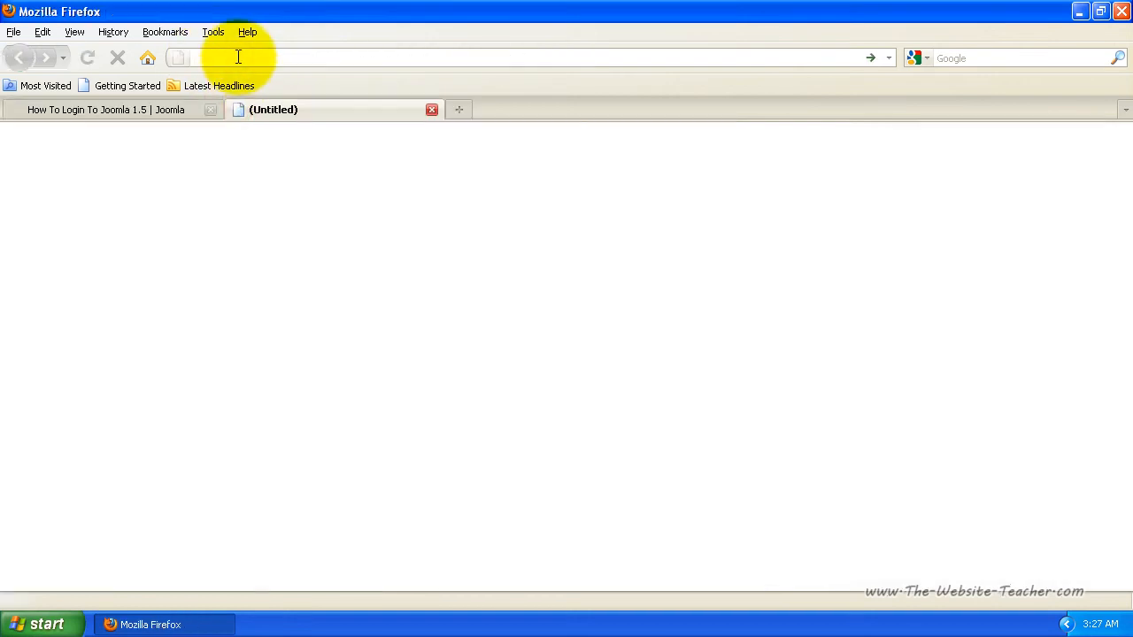
type("http://learnwebsitebasics.com/blog/")
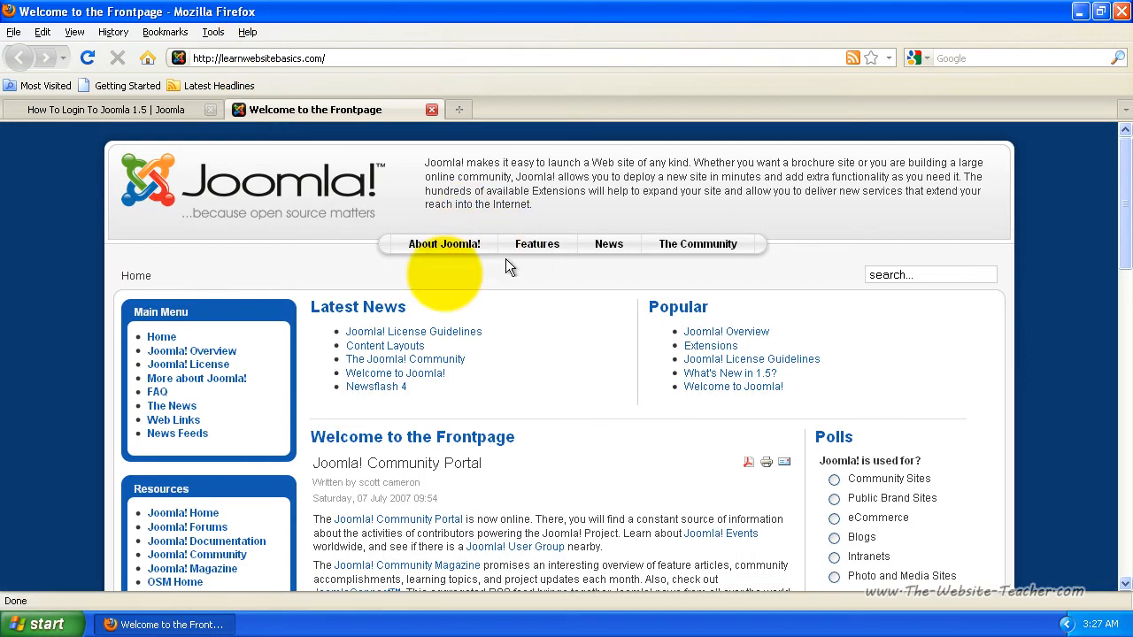
mouse_move(340, 78)
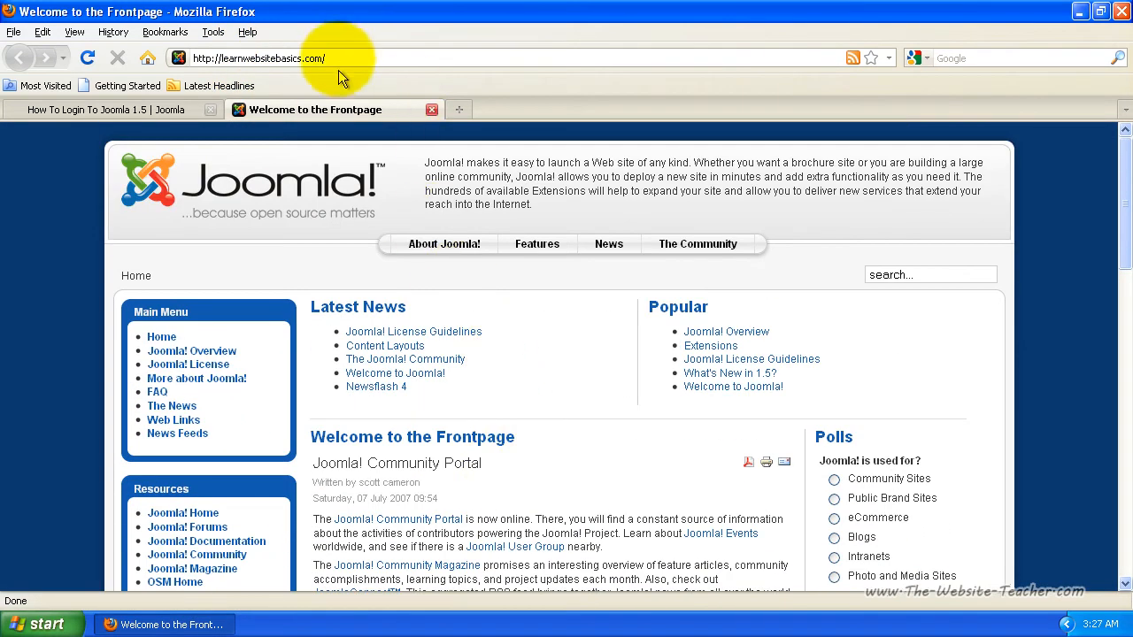
left_click(258, 56)
type("administrator/")
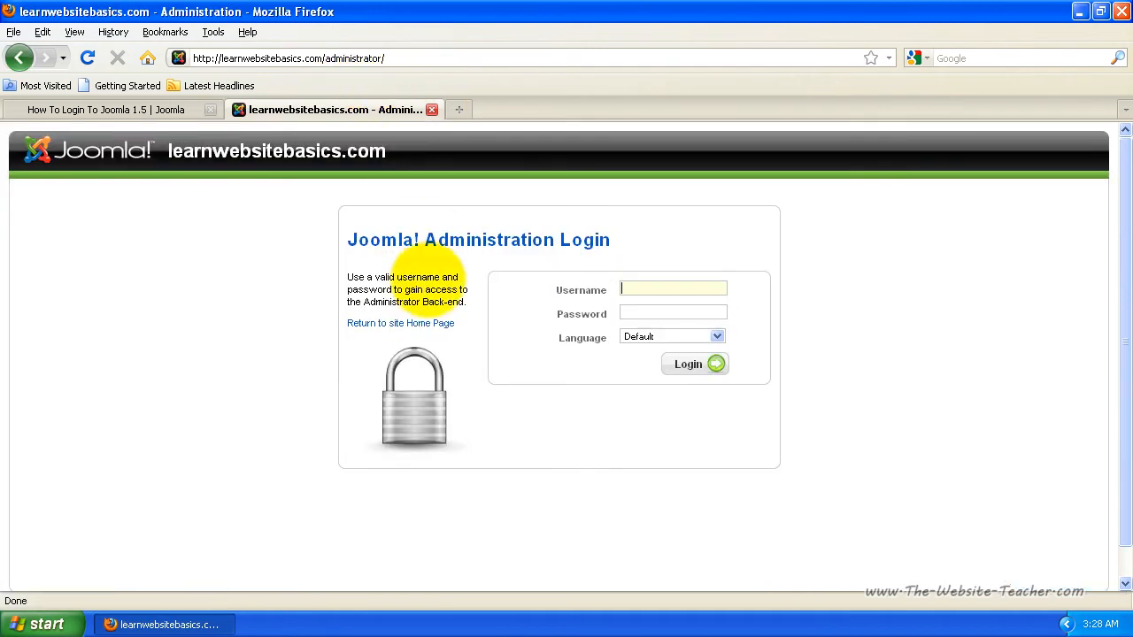
mouse_move(644, 292)
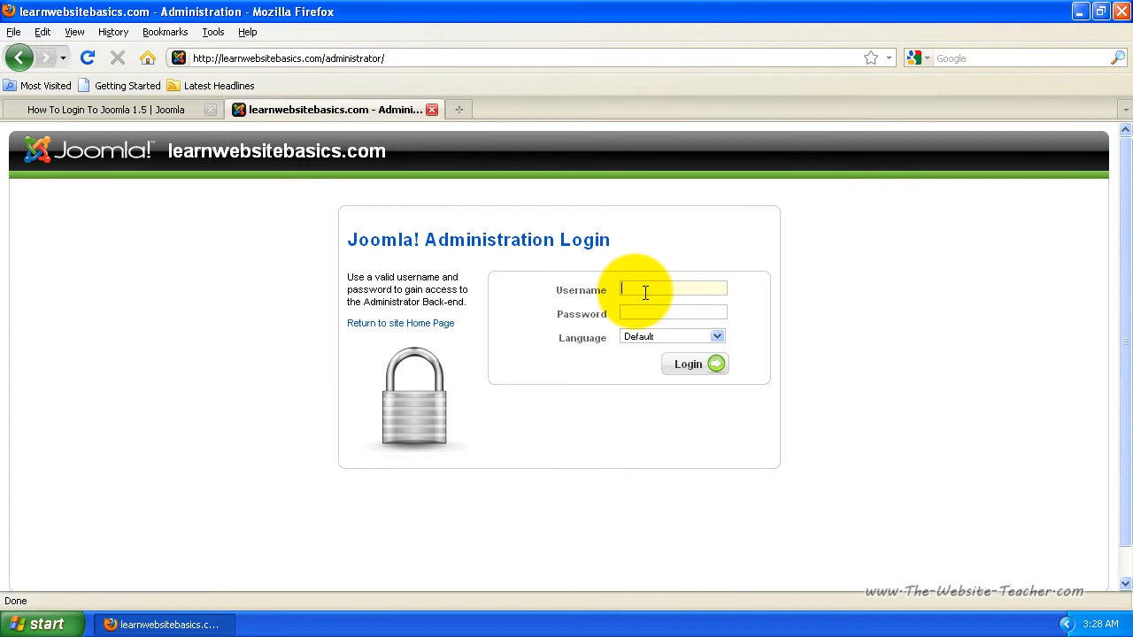
mouse_move(591, 335)
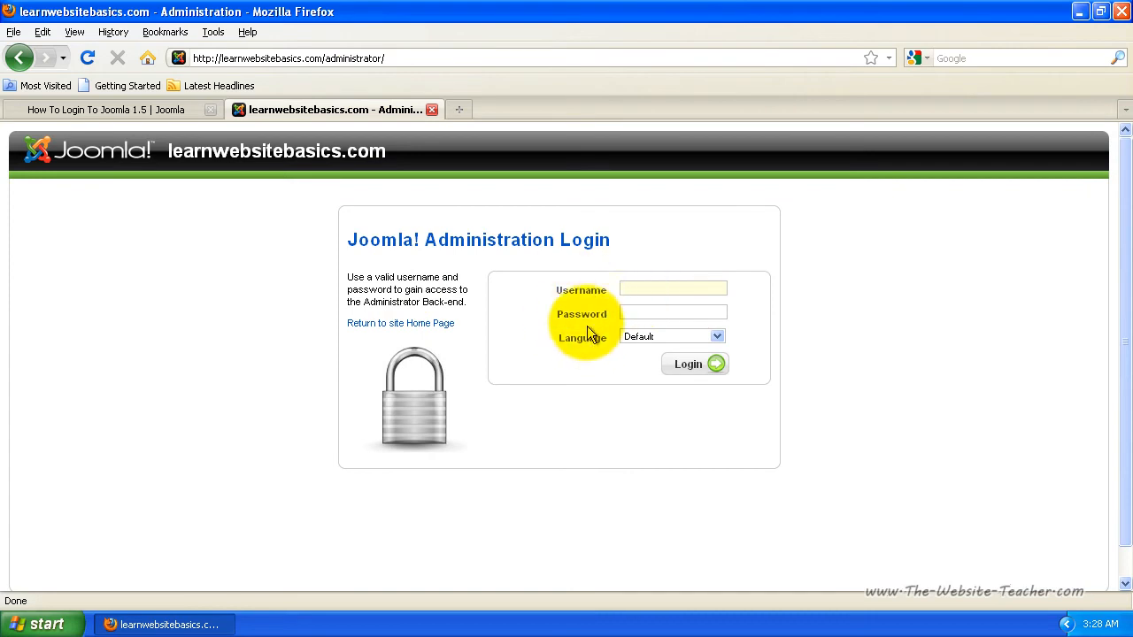
- Log in as admin via the autocomplete username and password to reach the control panel
left_click(672, 288)
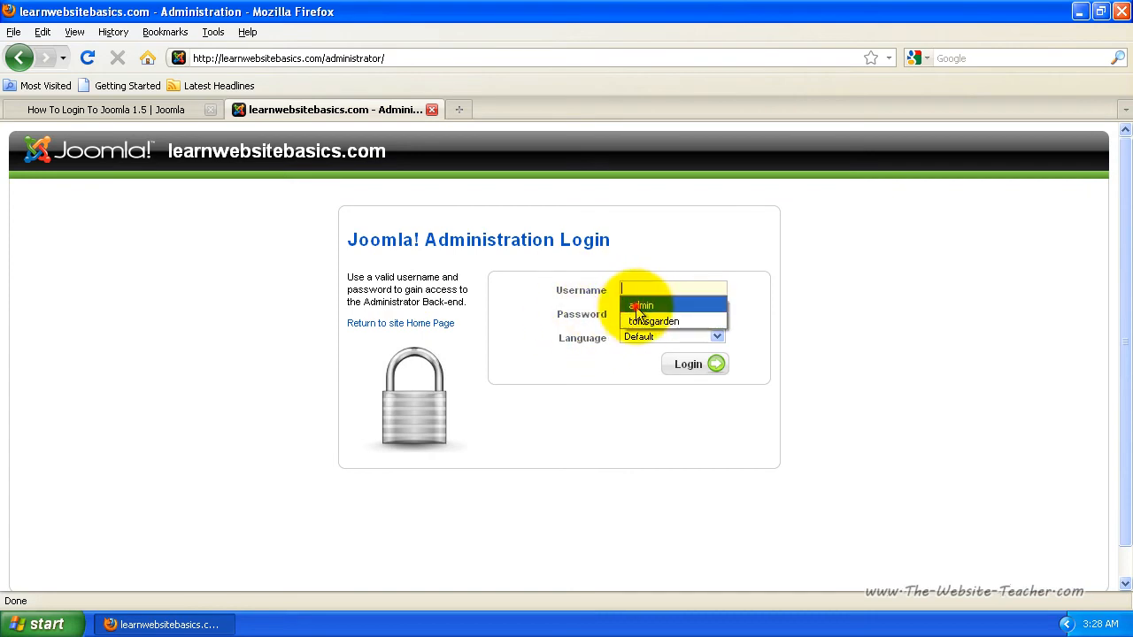
left_click(641, 304)
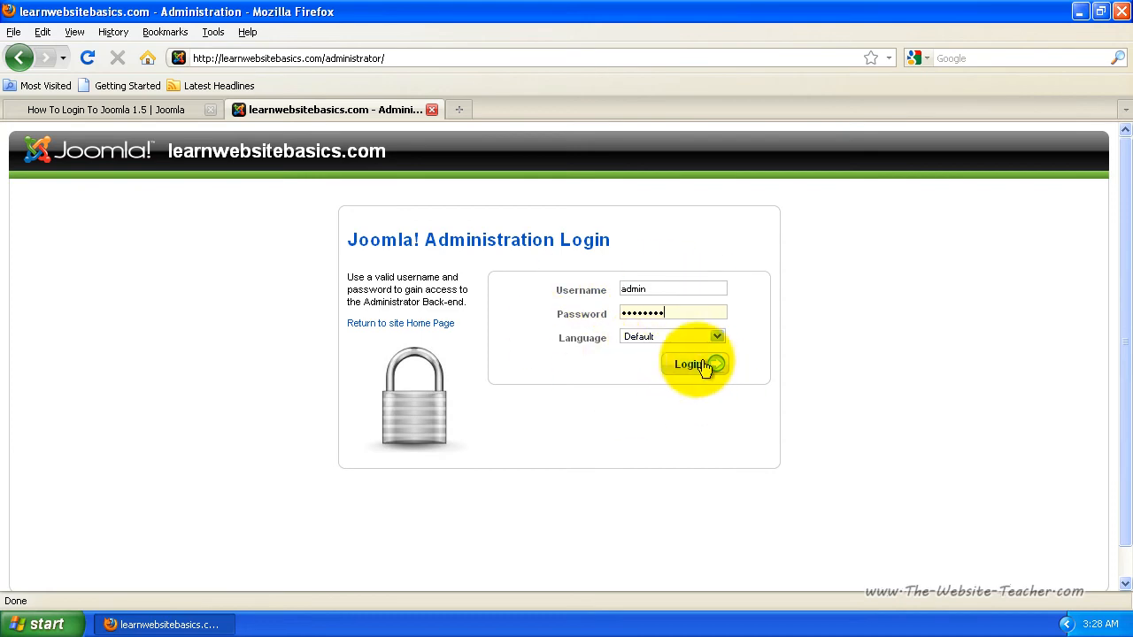
mouse_move(558, 301)
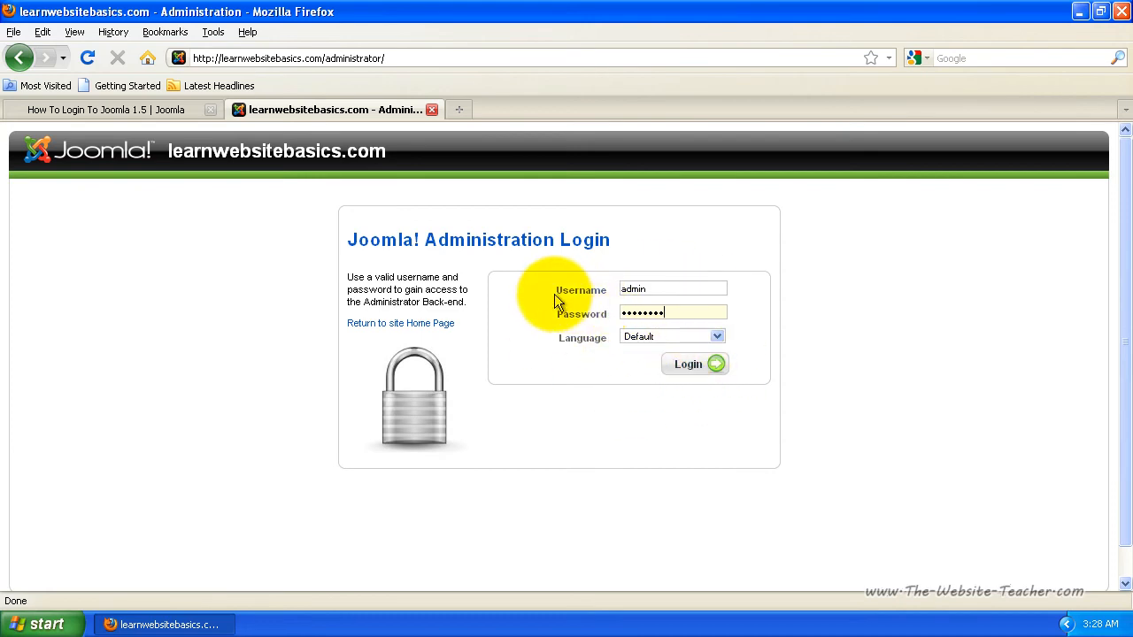
mouse_move(591, 327)
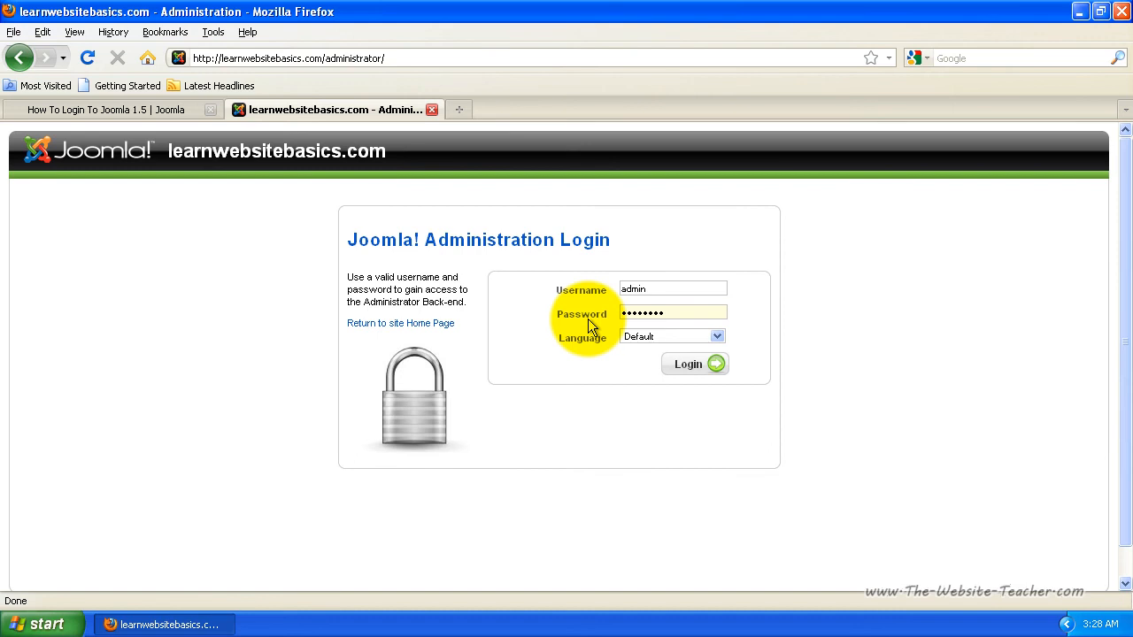
mouse_move(694, 365)
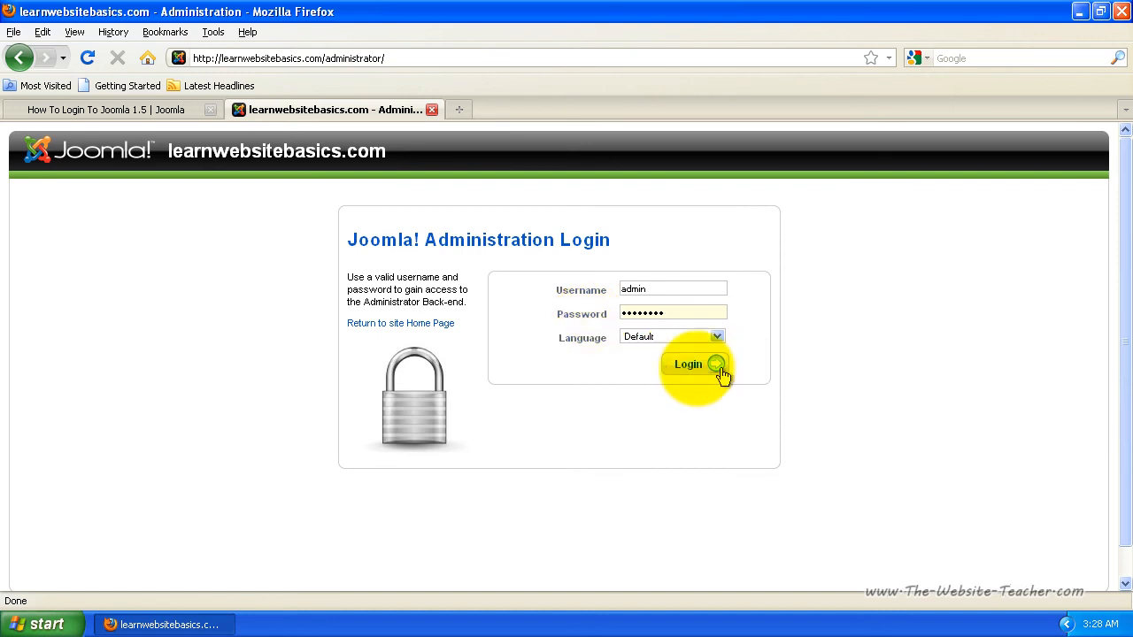
left_click(694, 365)
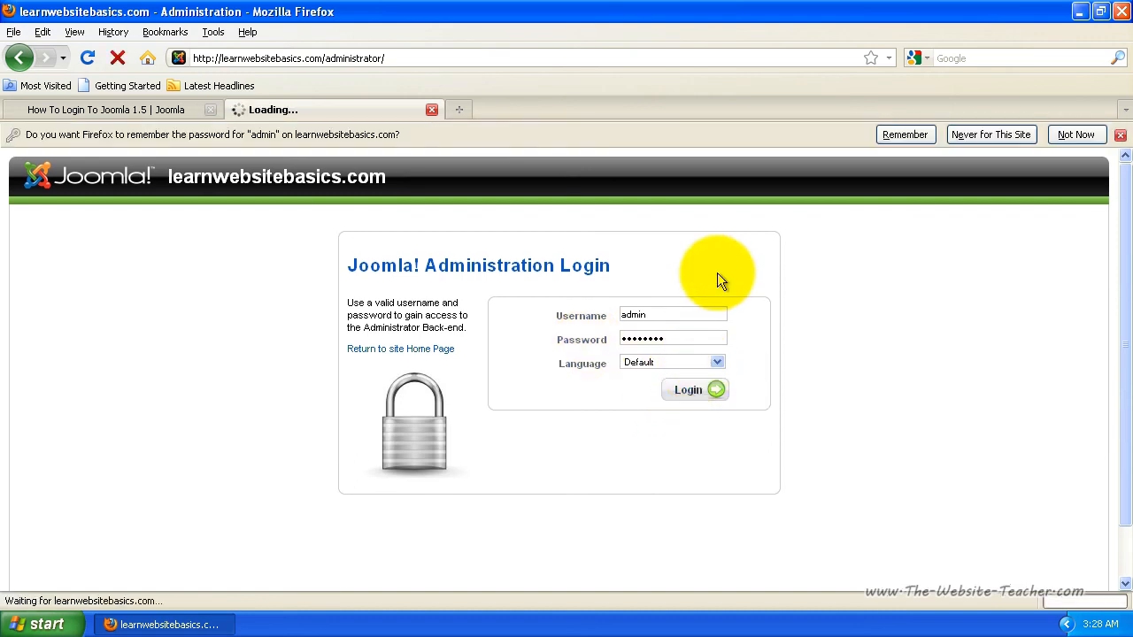
left_click(694, 390)
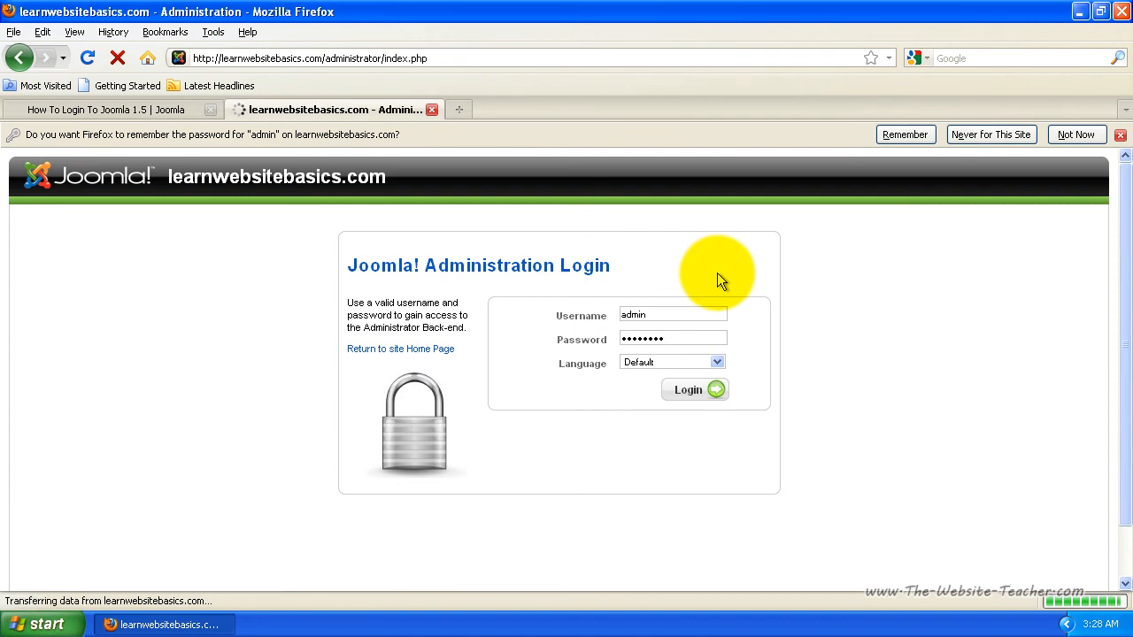
left_click(694, 389)
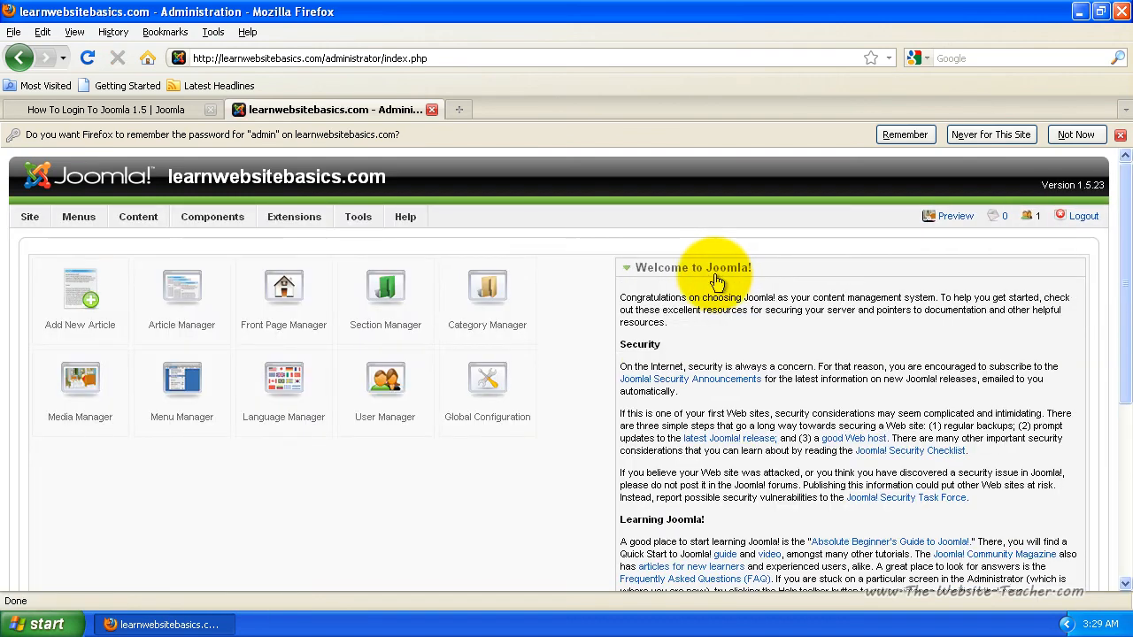
scroll("down", 3)
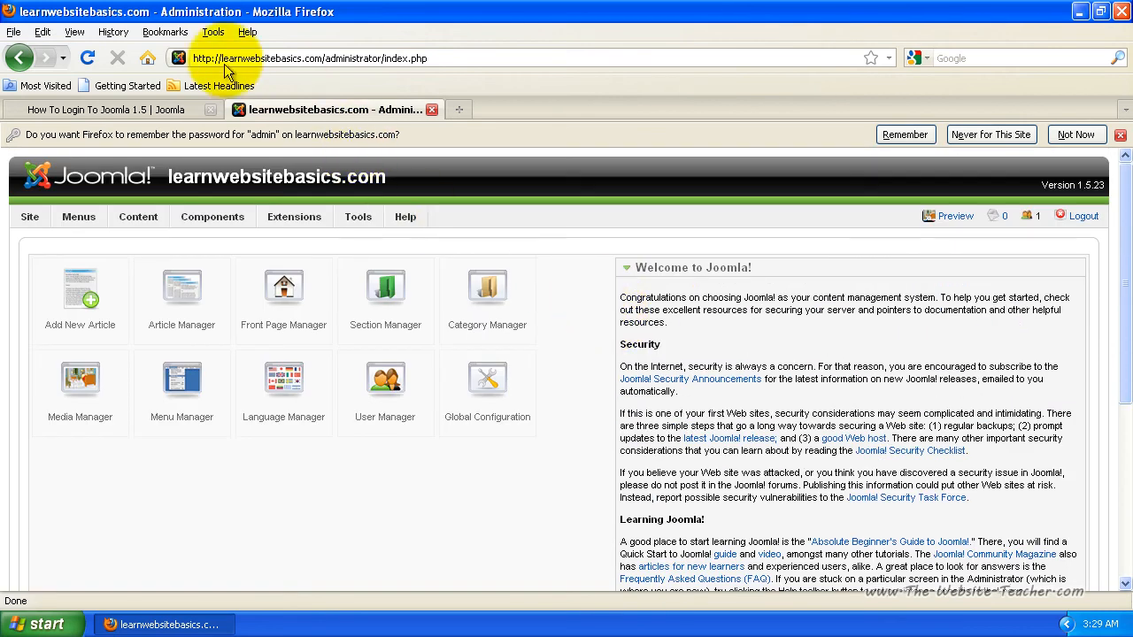
mouse_move(280, 57)
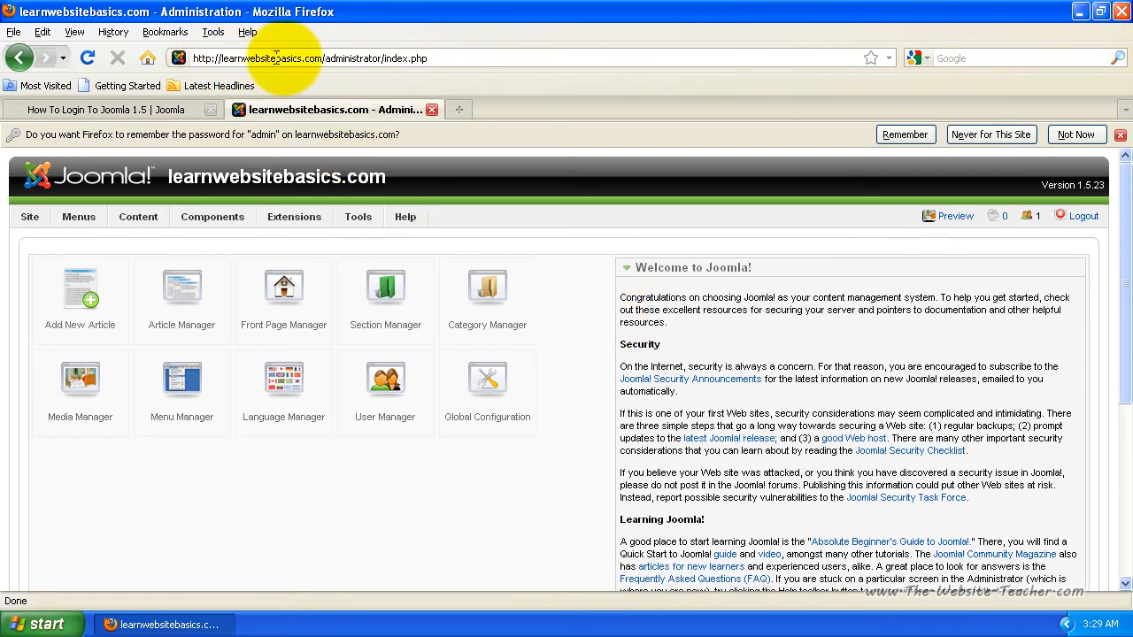
mouse_move(319, 74)
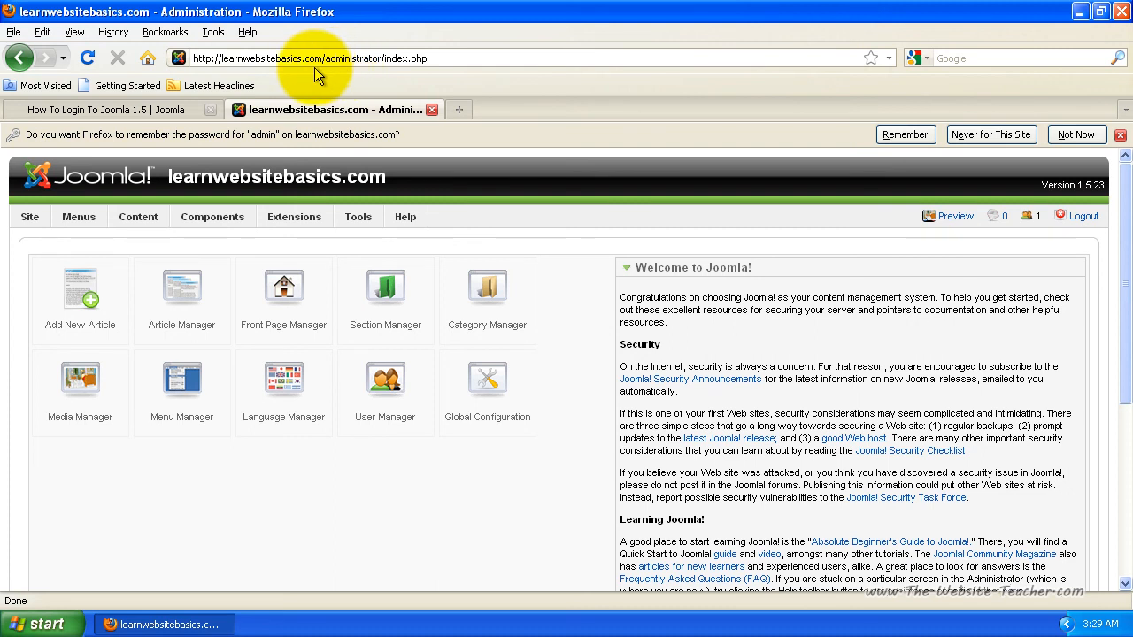